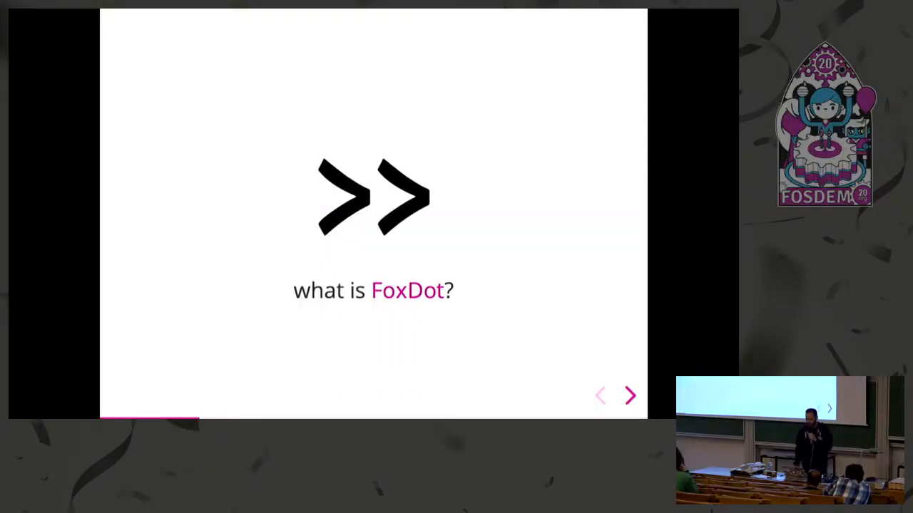
- Advance past the developer profile slide to the SuperCollider slide
left_click(629, 396)
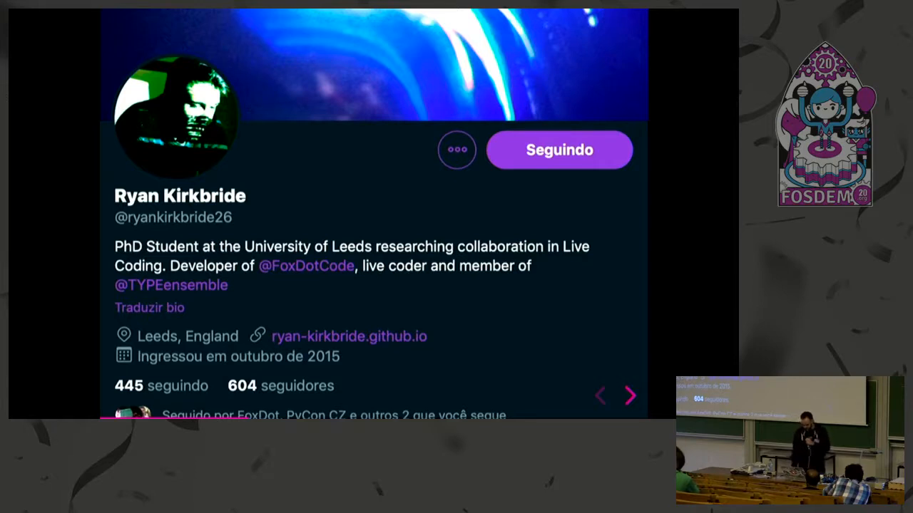
left_click(629, 397)
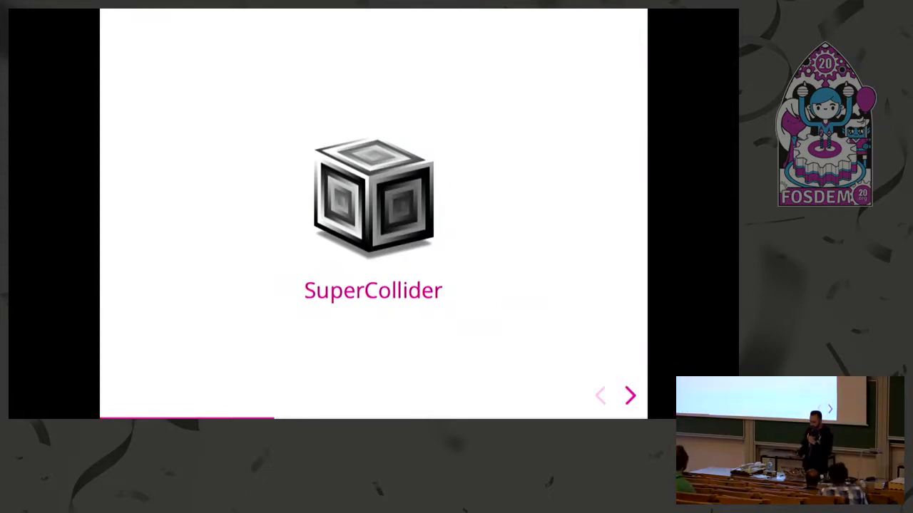
- Step through the SuperCollider editor, syntax and 'with FoxDot' slides to the FoxDot editor slide
left_click(628, 395)
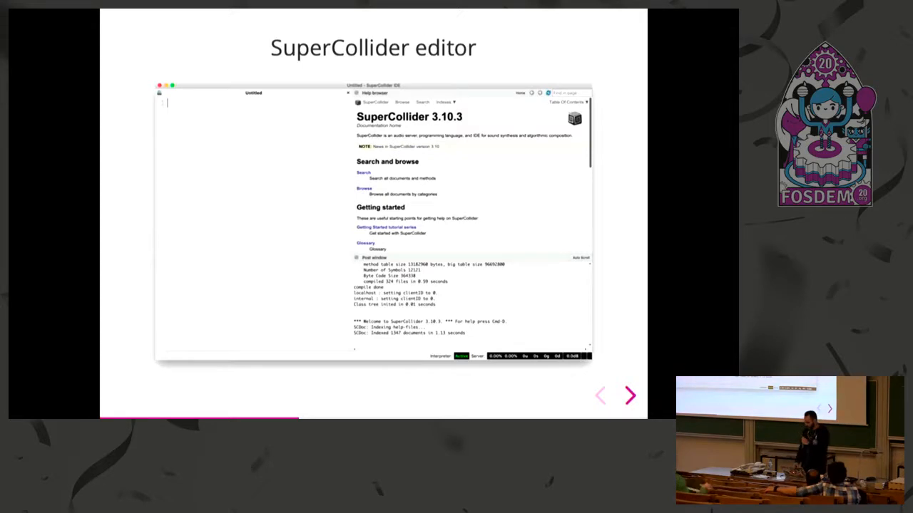
left_click(629, 395)
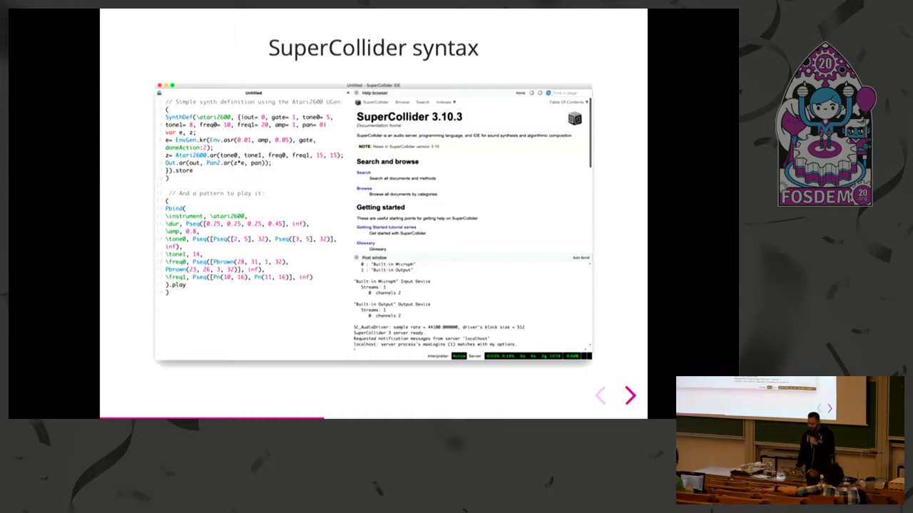
left_click(630, 395)
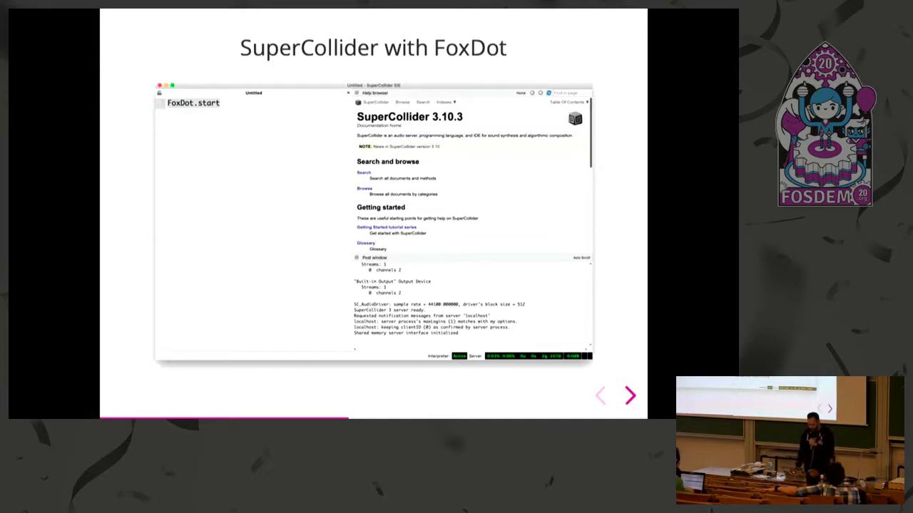
left_click(629, 395)
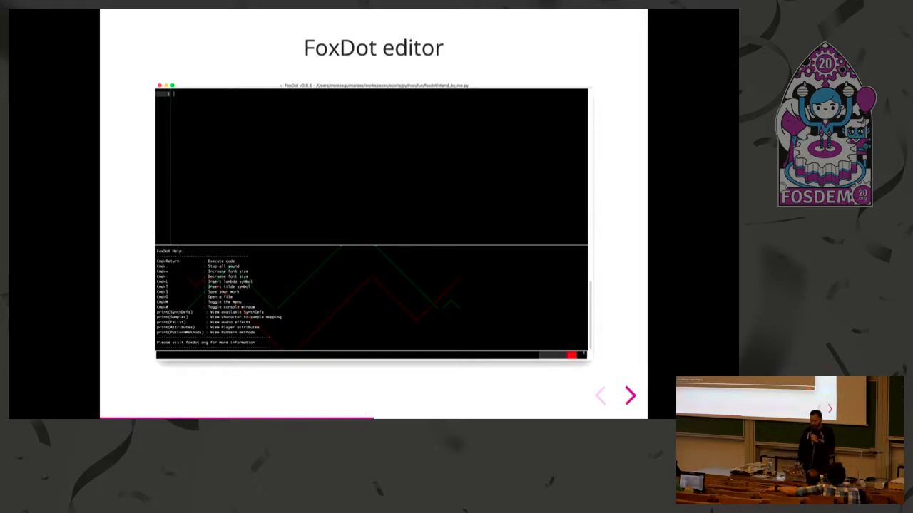
- Show the FoxDot 101 slide with the basic player code examples
left_click(630, 395)
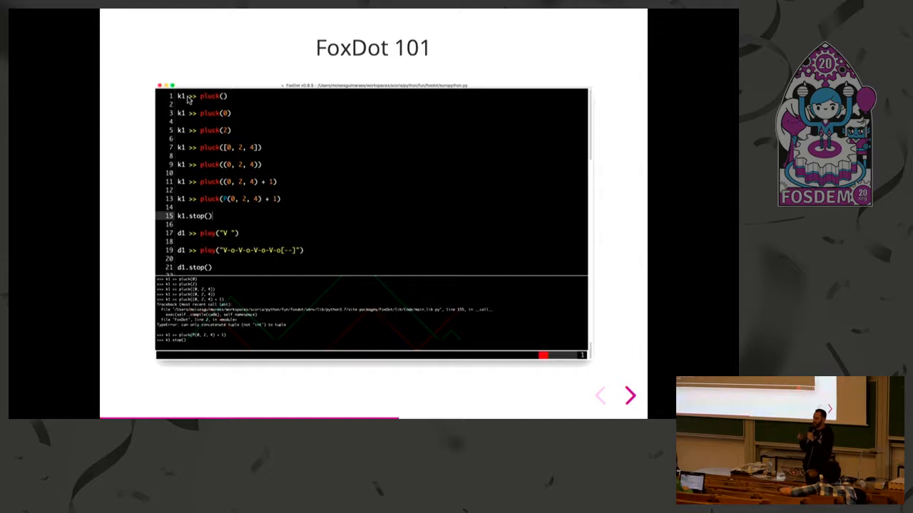
mouse_move(203, 105)
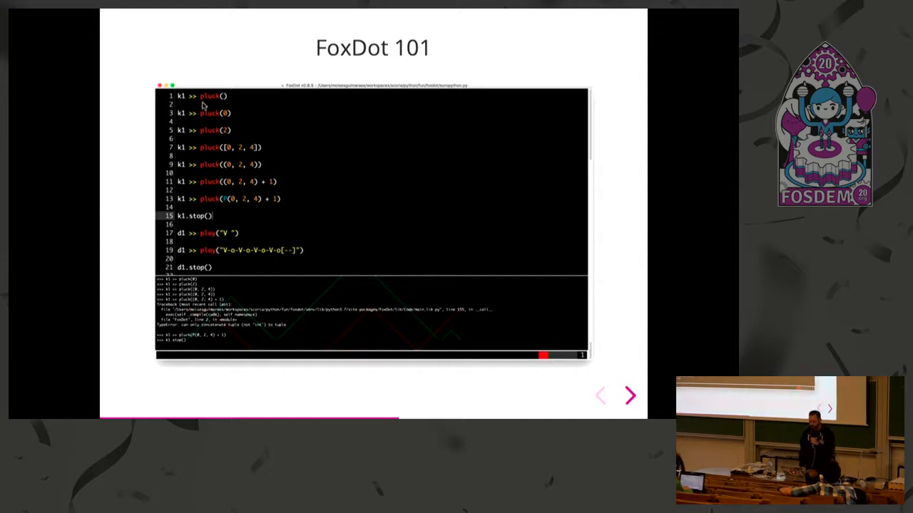
mouse_move(291, 114)
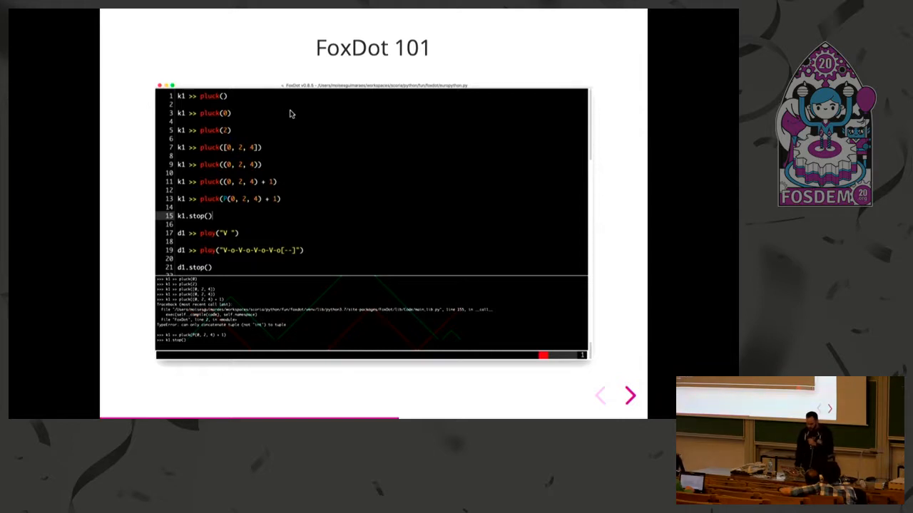
left_click(629, 395)
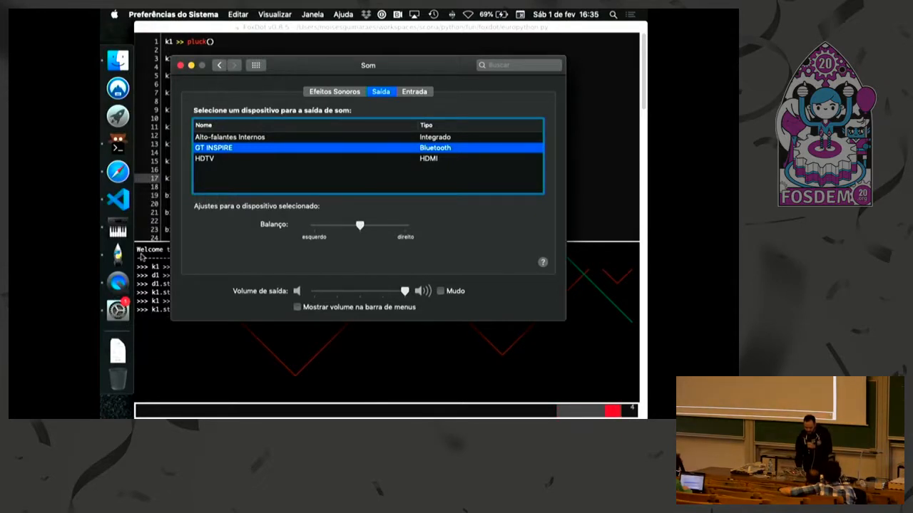
mouse_move(194, 91)
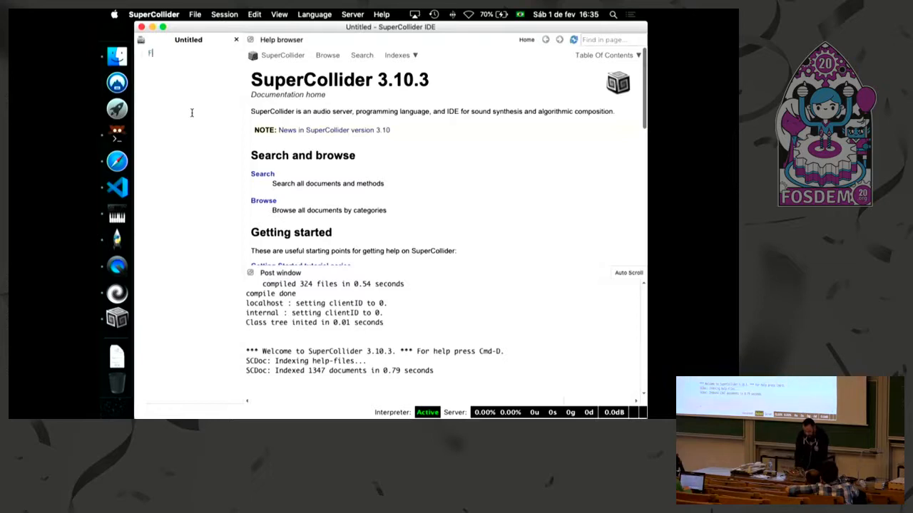
- Add the line FoxDot.start to the untitled SuperCollider document
type("FoxDot")
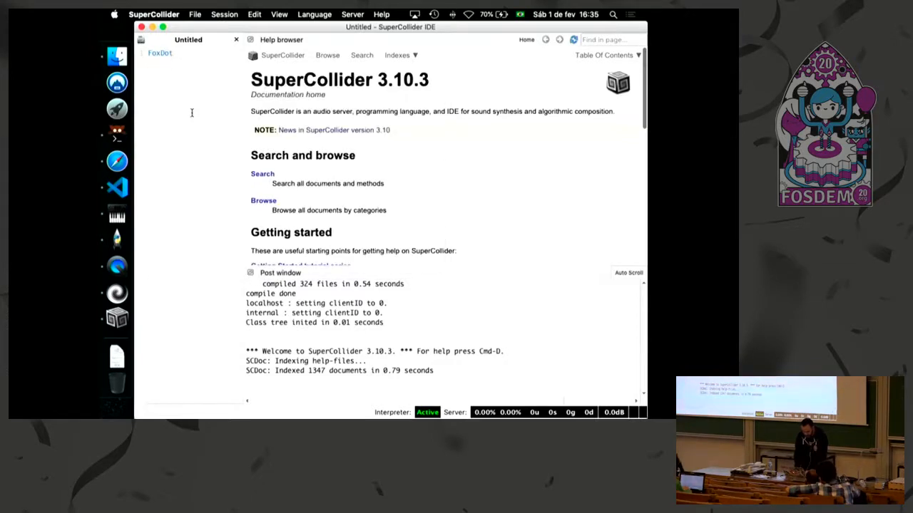
type(".start")
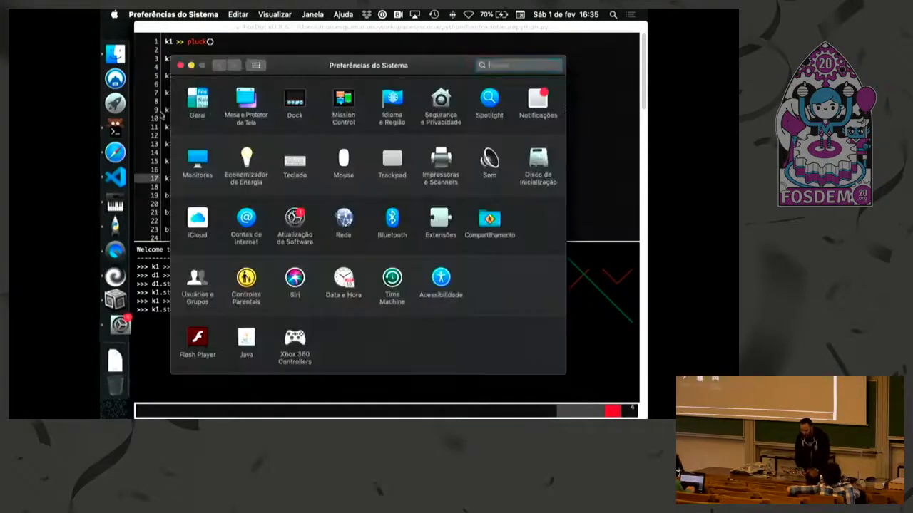
- Select Microfone Interno as the sound input and bring up its Audio MIDI device format
left_click(519, 66)
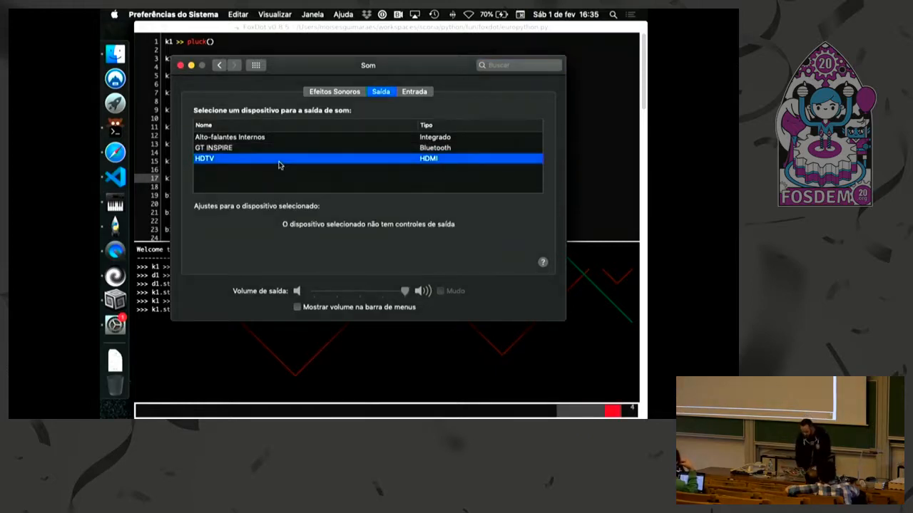
mouse_move(385, 185)
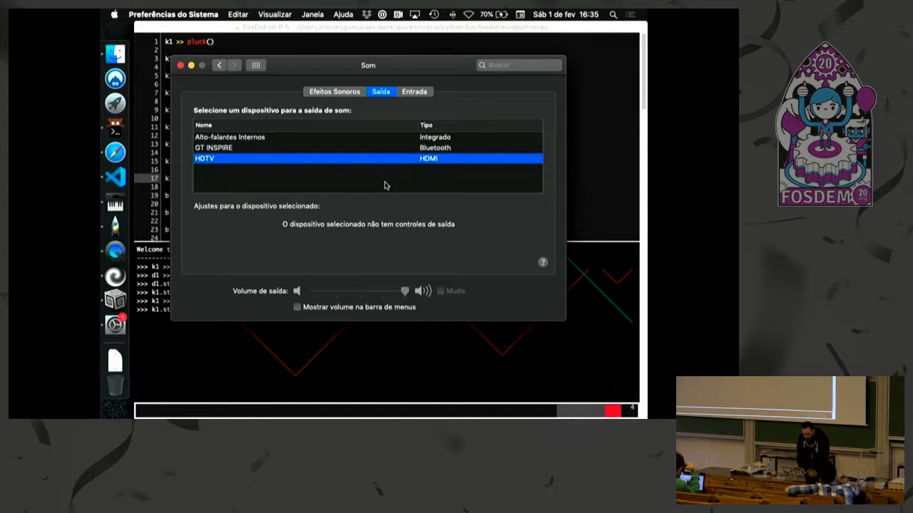
left_click(414, 91)
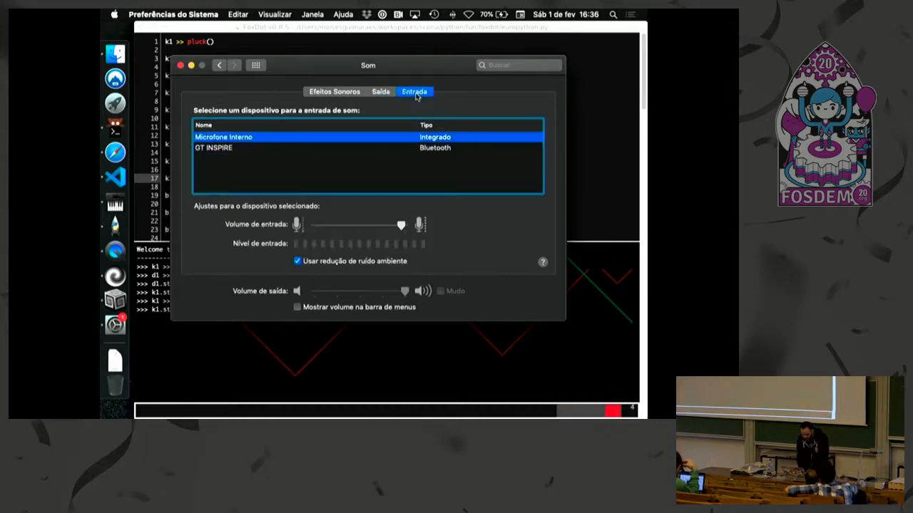
left_click(381, 91)
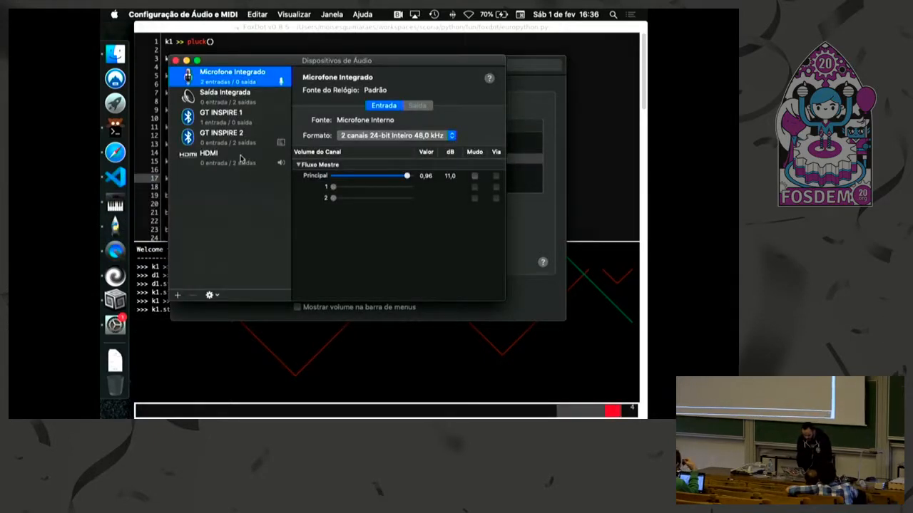
left_click(209, 154)
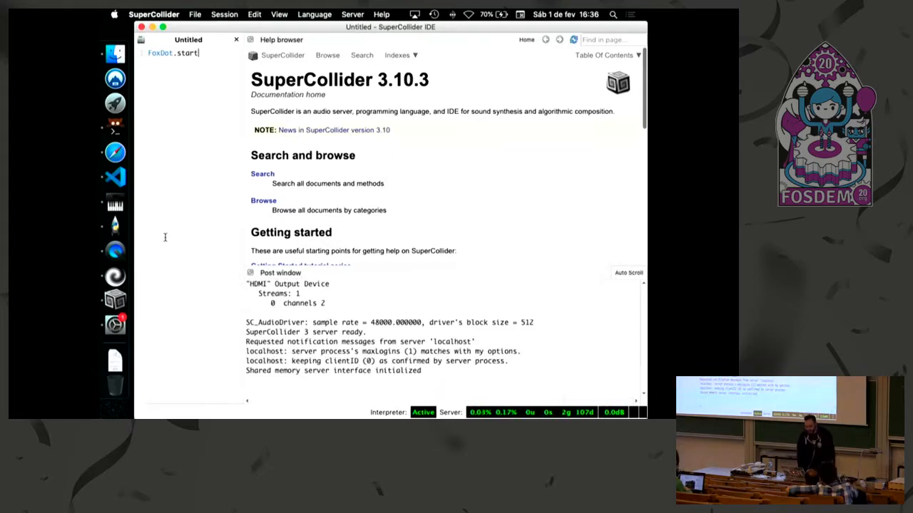
mouse_move(115, 225)
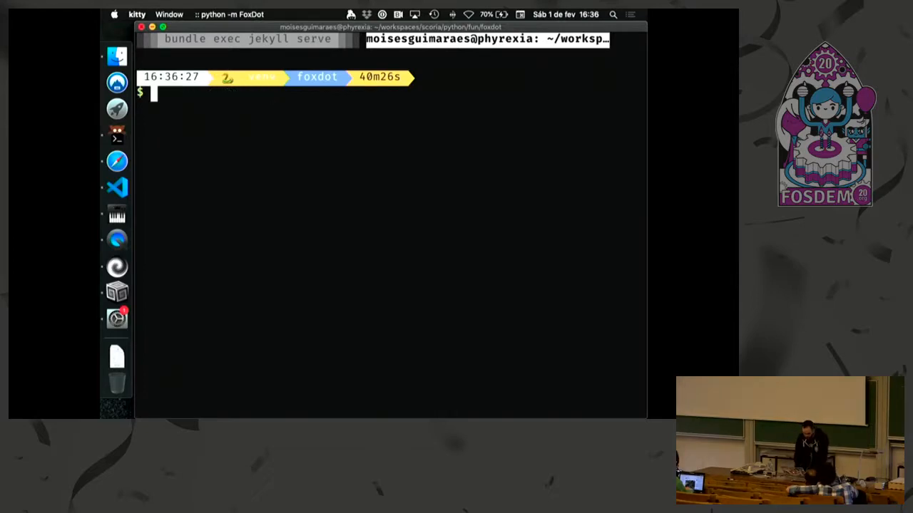
- Run pip list in the terminal before launching the FoxDot editor
type("pip list")
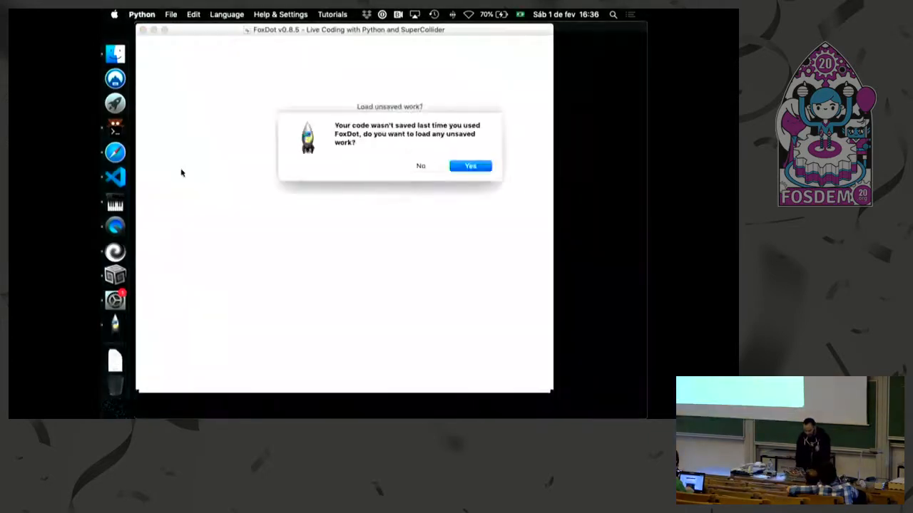
- Answer the 'Load unsaved work?' prompt in the FoxDot editor
left_click(470, 166)
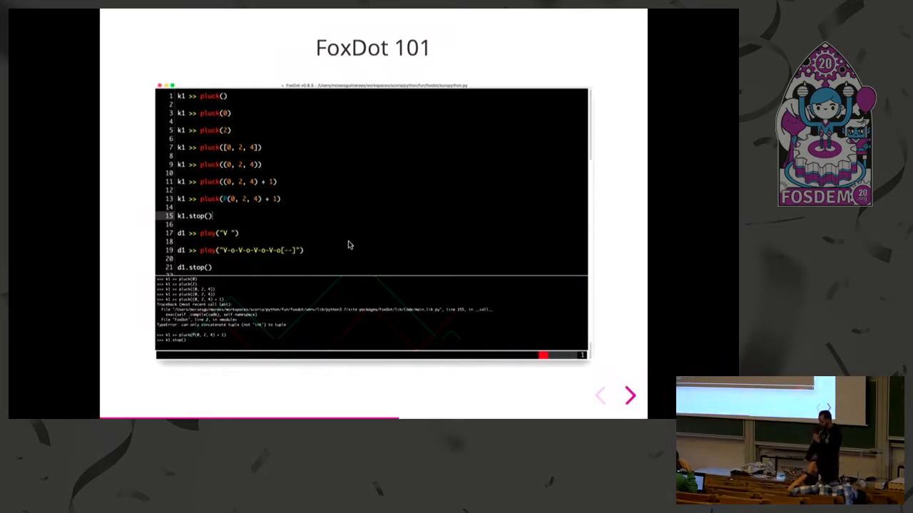
- Advance to the SynthDefs slide listing chord synth definitions
left_click(630, 397)
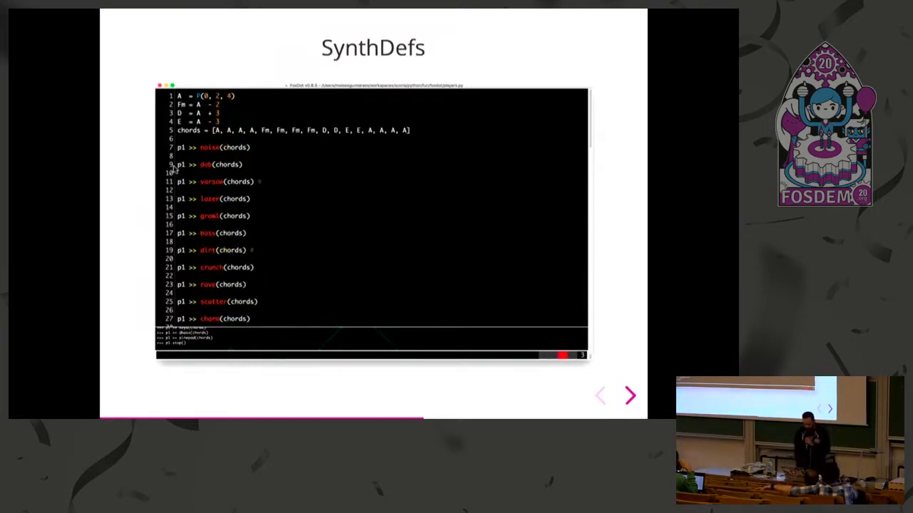
mouse_move(201, 155)
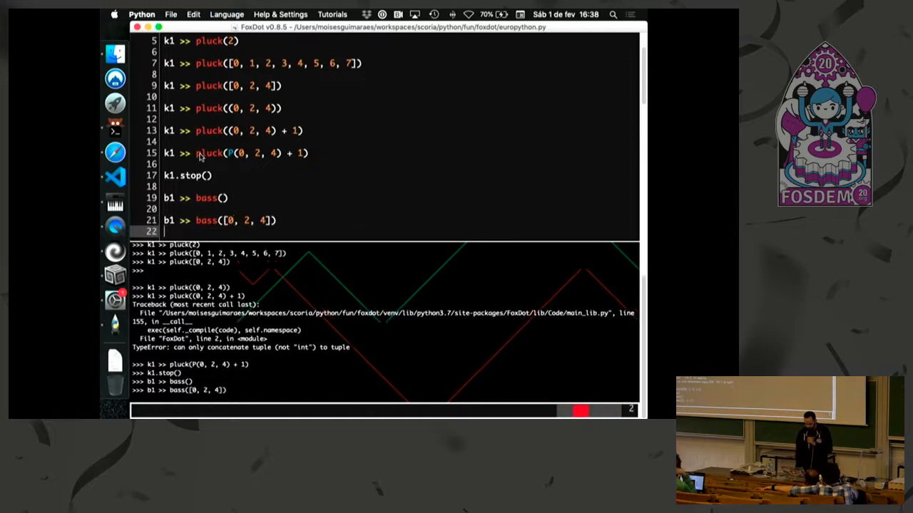
- Run b1.stop() to silence the bass line before the drum patterns
type("b1.stop()")
type("d1.stop()")
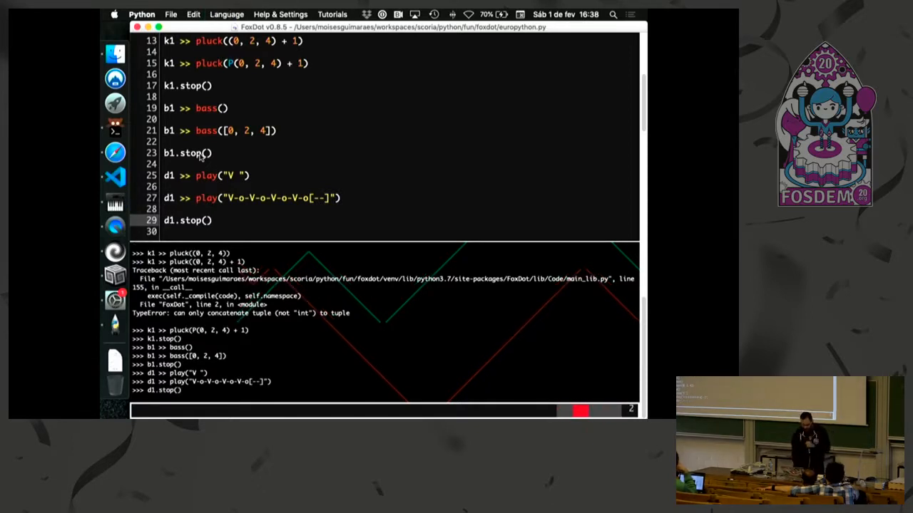
scroll("down", 3)
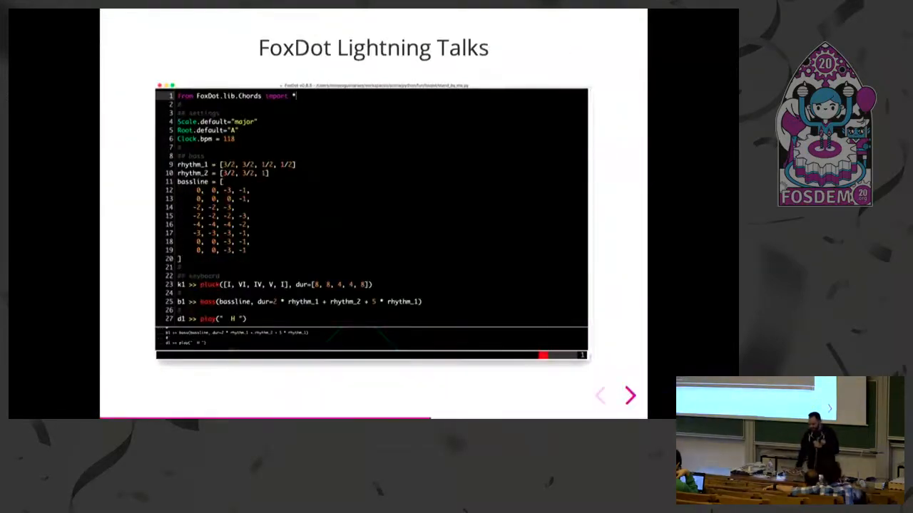
left_click(630, 397)
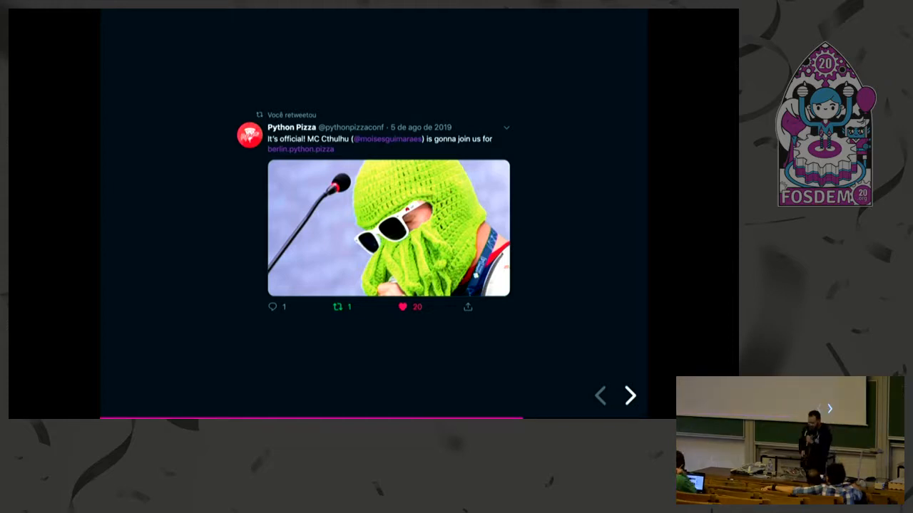
- Advance past the 'Awesome talk' tweet to the tweet with the performance video
left_click(629, 395)
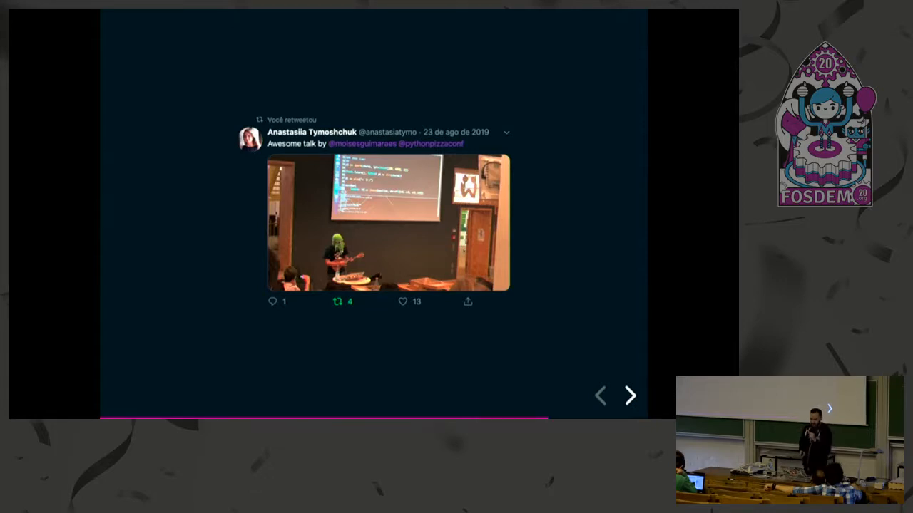
left_click(629, 395)
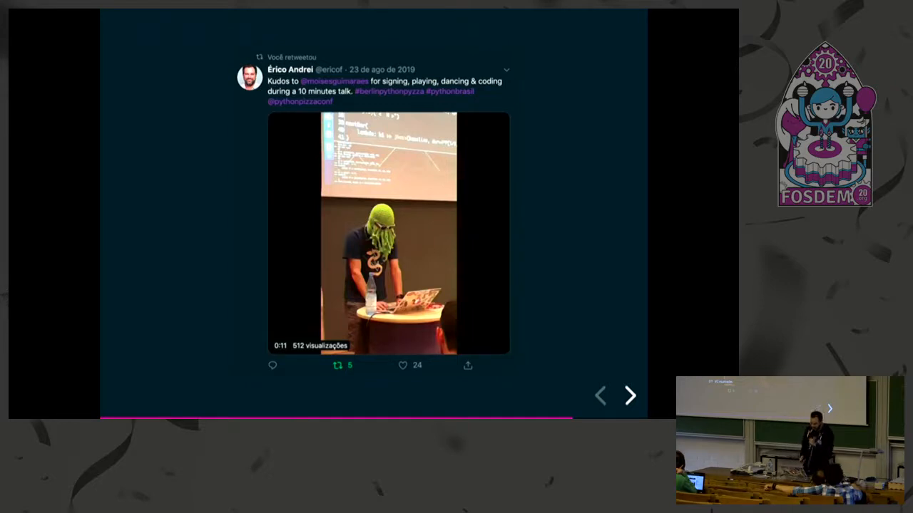
- Advance through the 'Stand by Me' song slide to the '4 Chords song' code slide
left_click(629, 396)
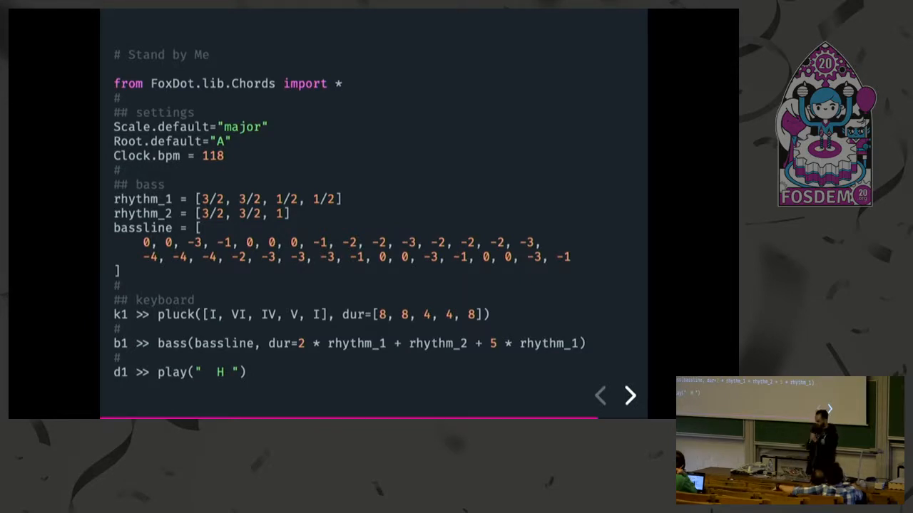
left_click(629, 397)
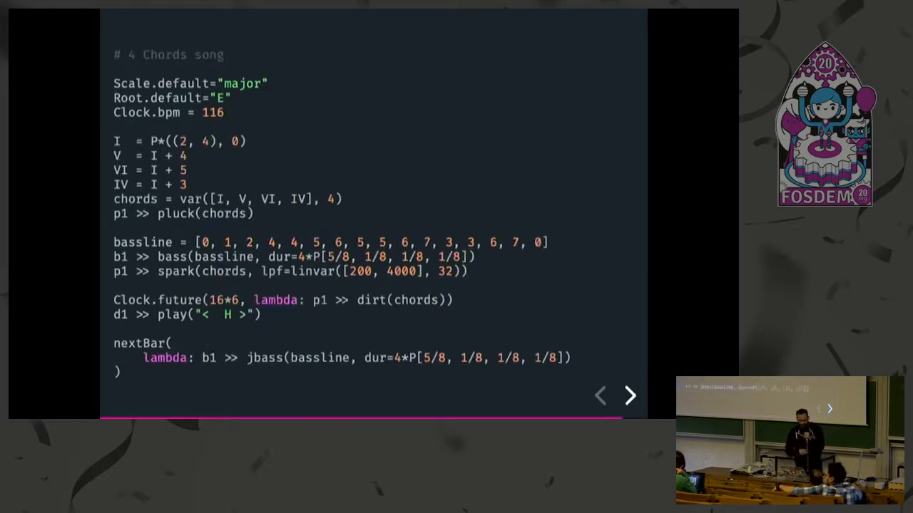